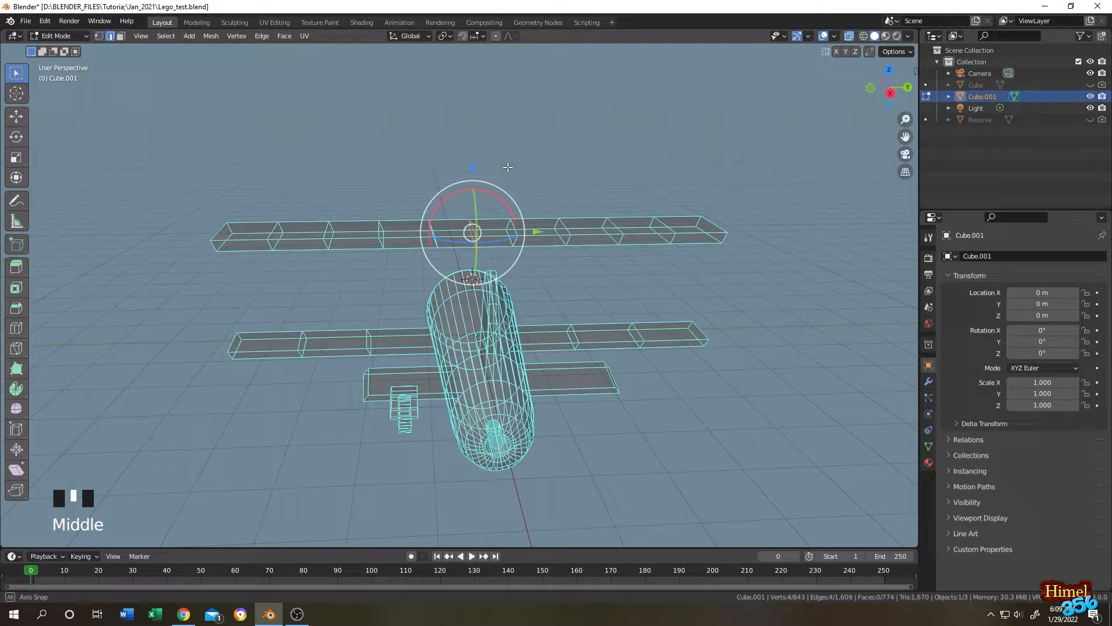
# - Snap the 3D cursor to the selected centre of the upper wing via Shift+S, then zoom out
pyautogui.press('shift+s')
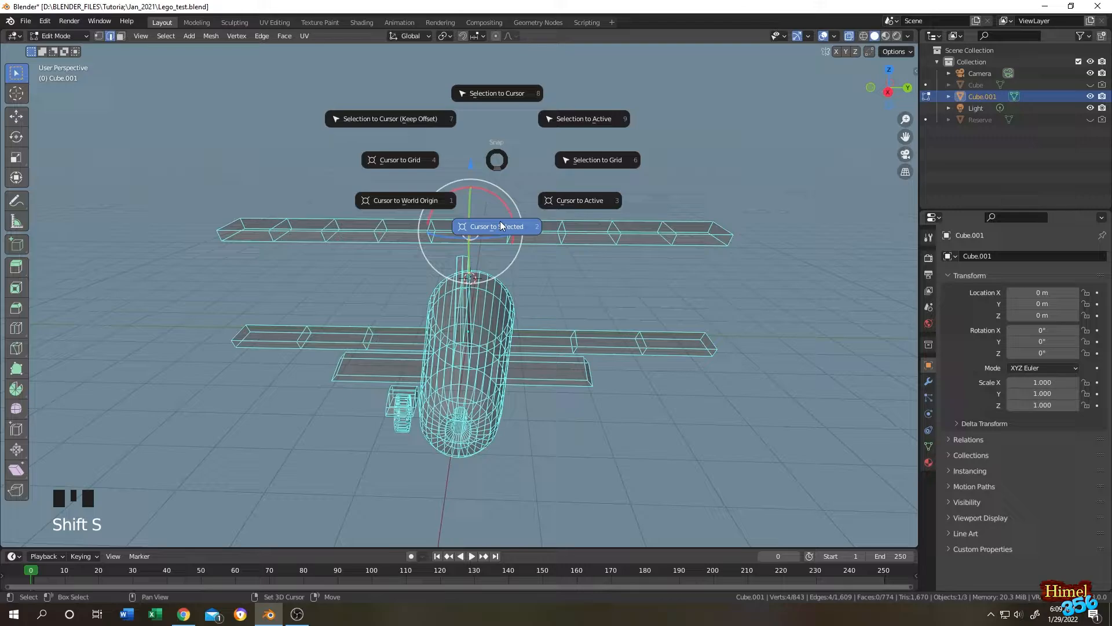
pyautogui.scroll(3)
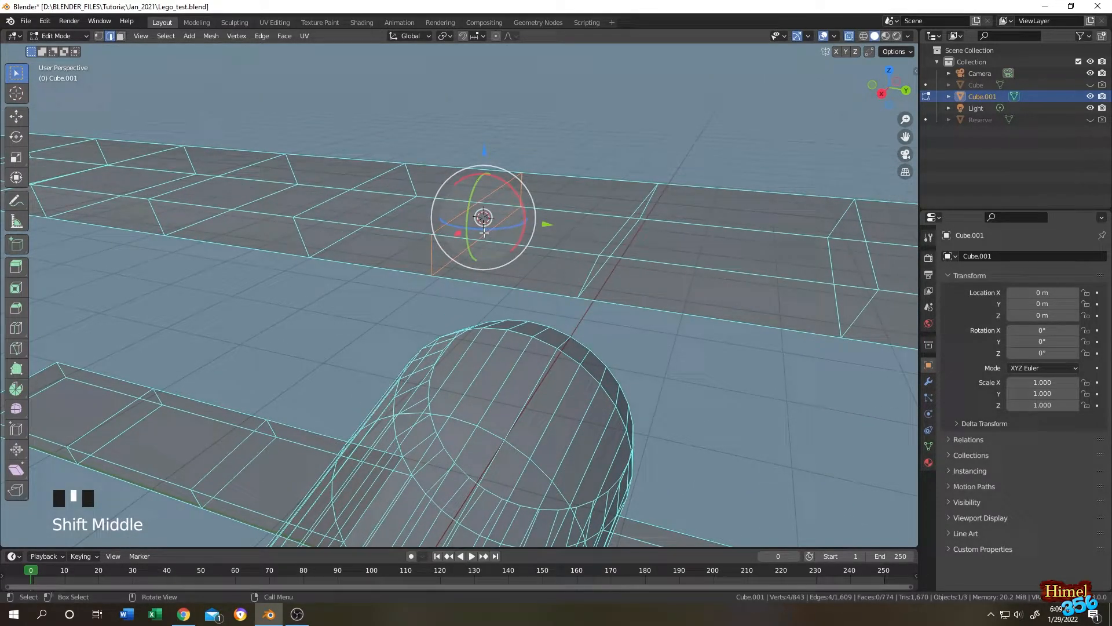
pyautogui.scroll(3)
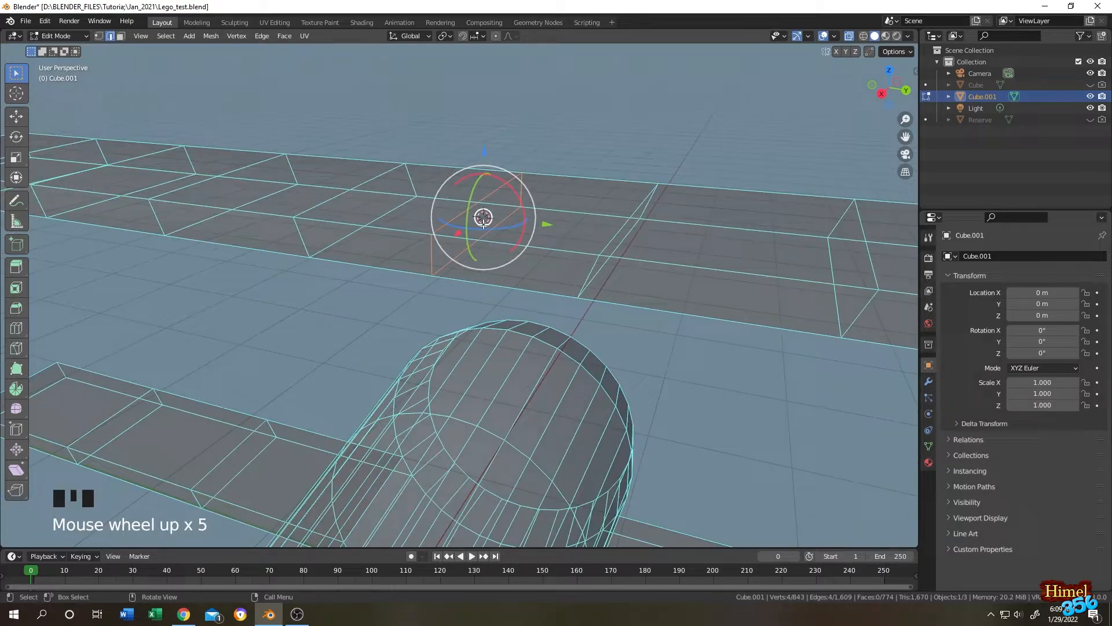
pyautogui.scroll(-3)
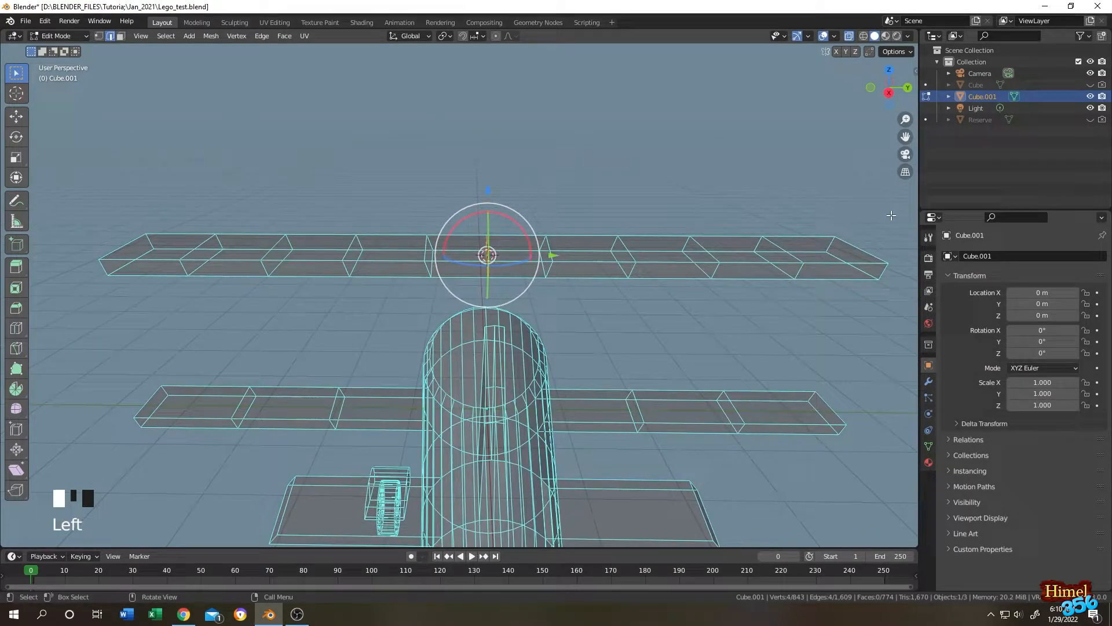
pyautogui.scroll(-3)
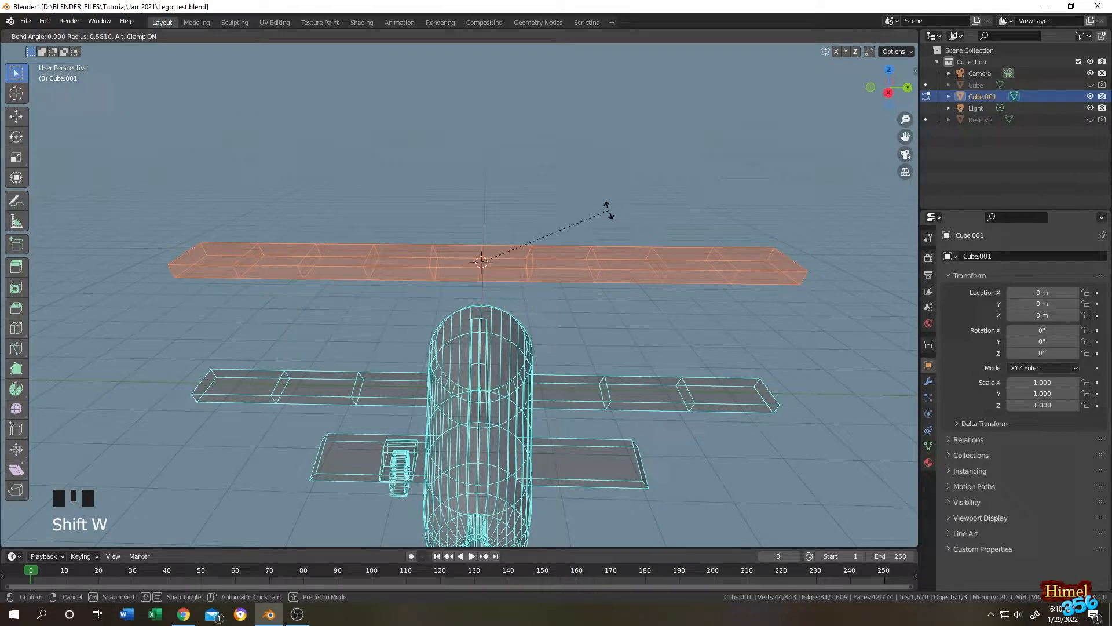
pyautogui.moveTo(541, 227)
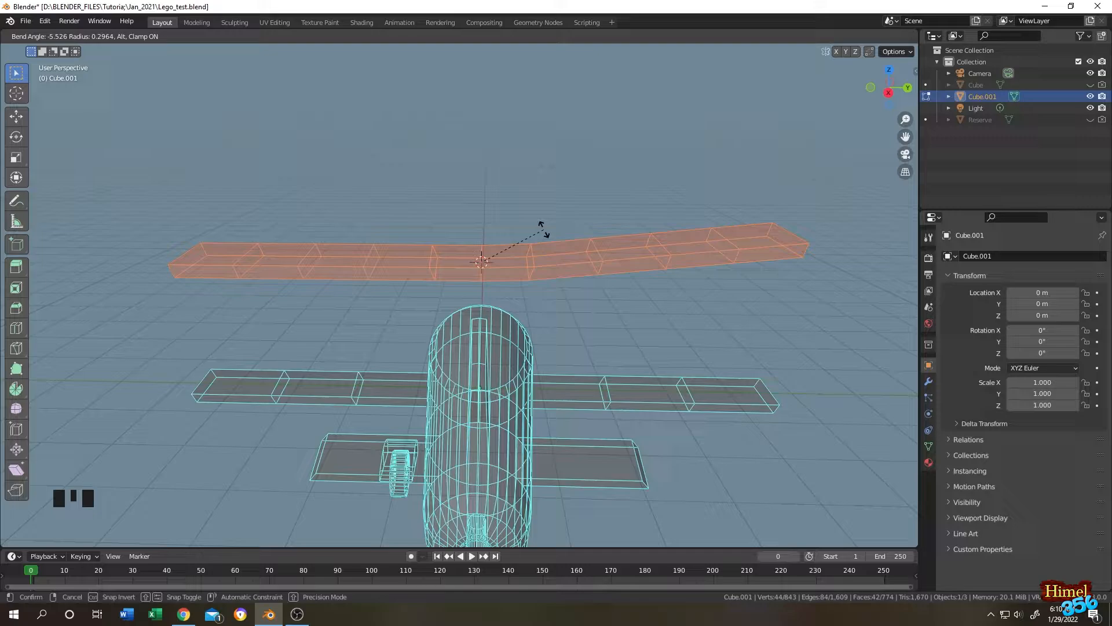
pyautogui.moveTo(525, 230)
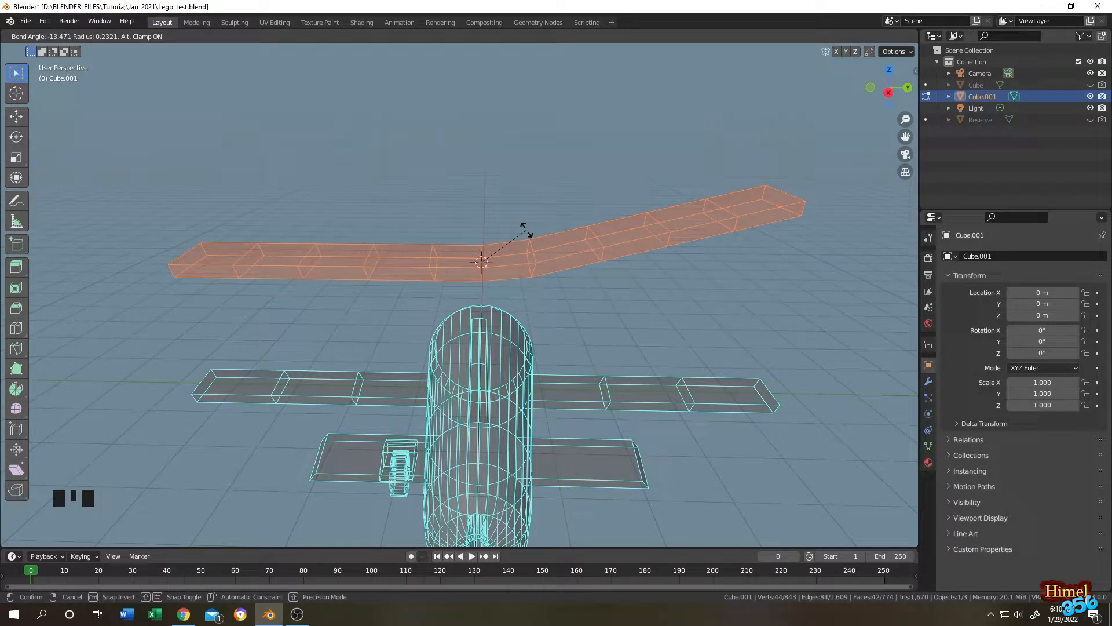
pyautogui.moveTo(532, 237)
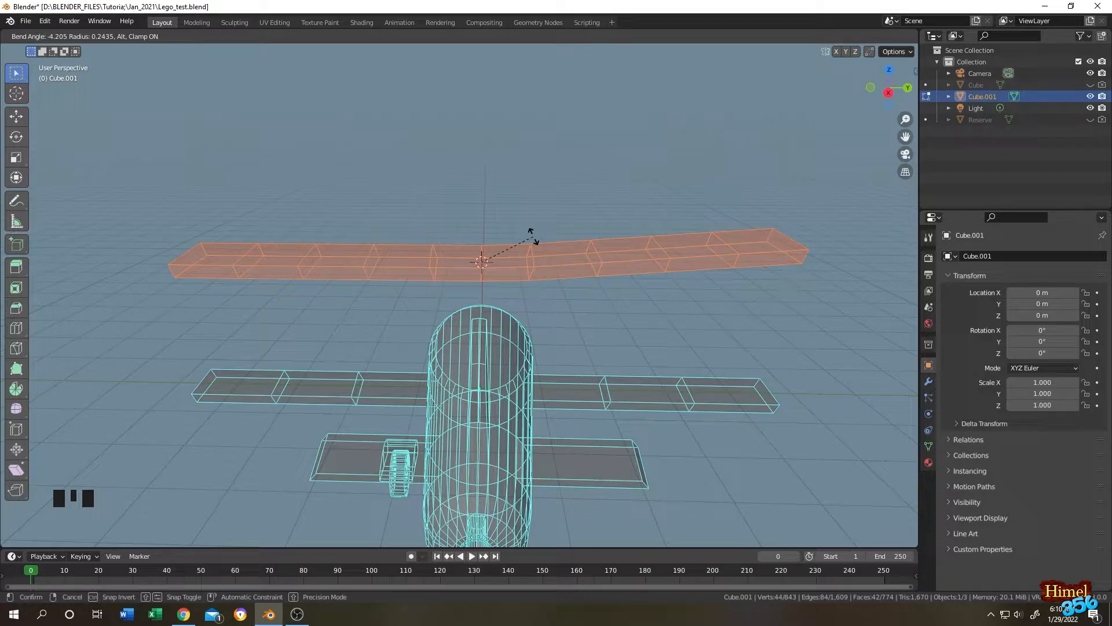
pyautogui.moveTo(528, 238)
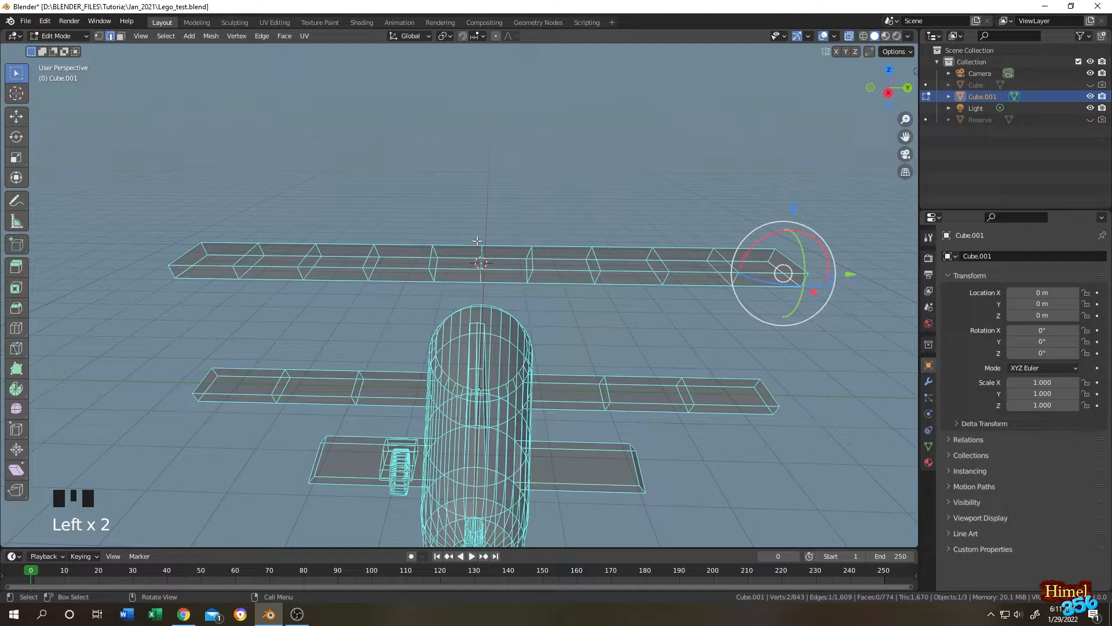
# - Snap the 3D cursor to the selected fuselage point via Shift+S and switch to the side orthographic view
pyautogui.scroll(3)
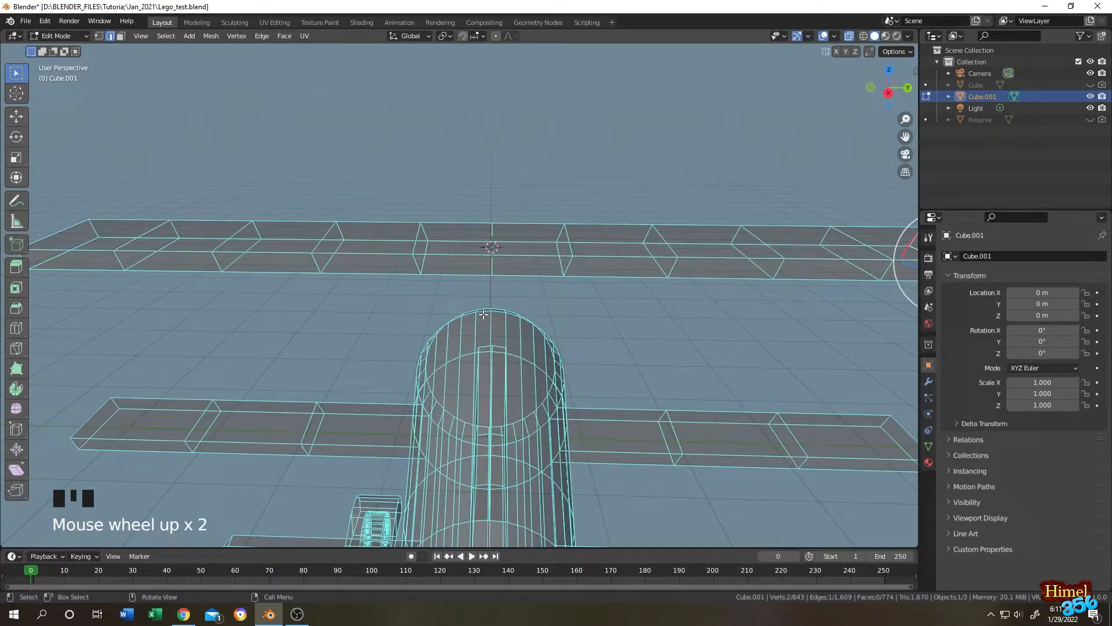
pyautogui.scroll(3)
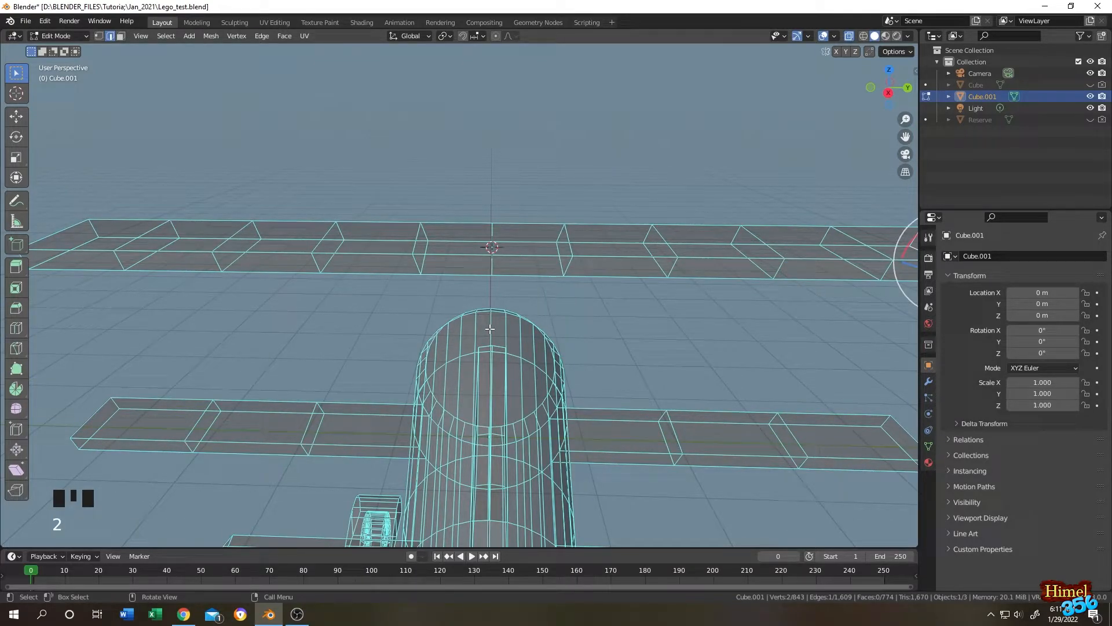
pyautogui.press('shift+s')
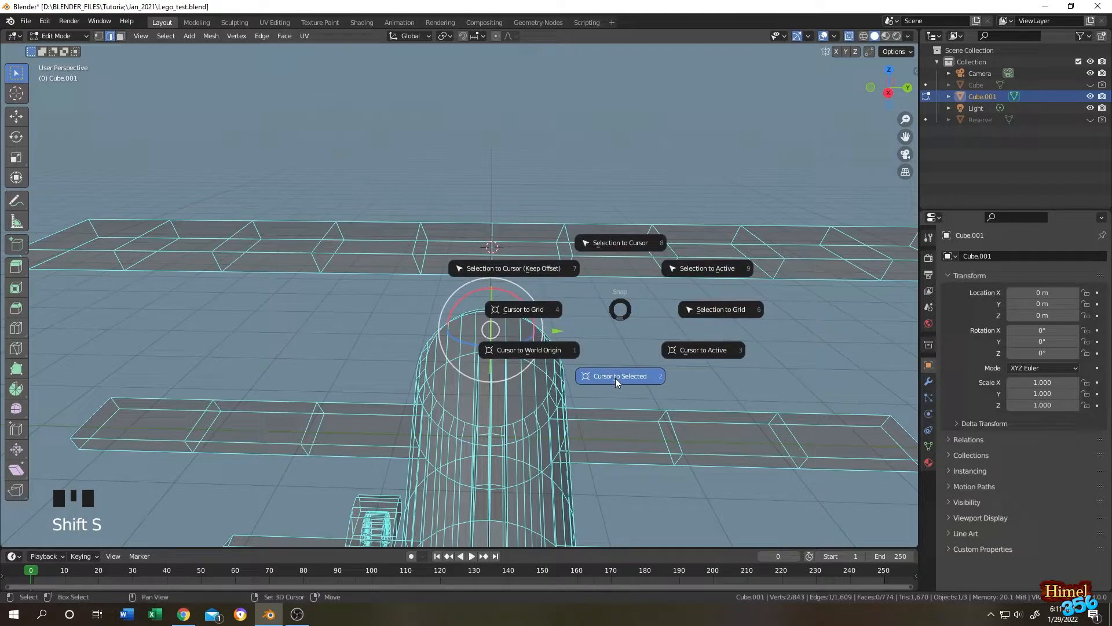
pyautogui.scroll(-3)
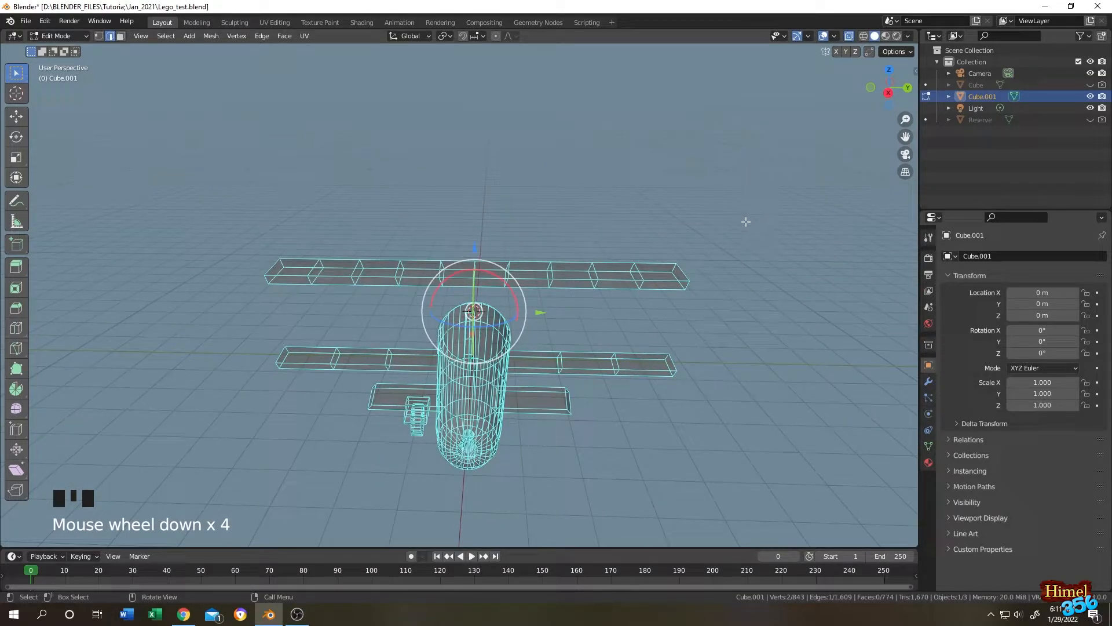
pyautogui.press('numpad_3')
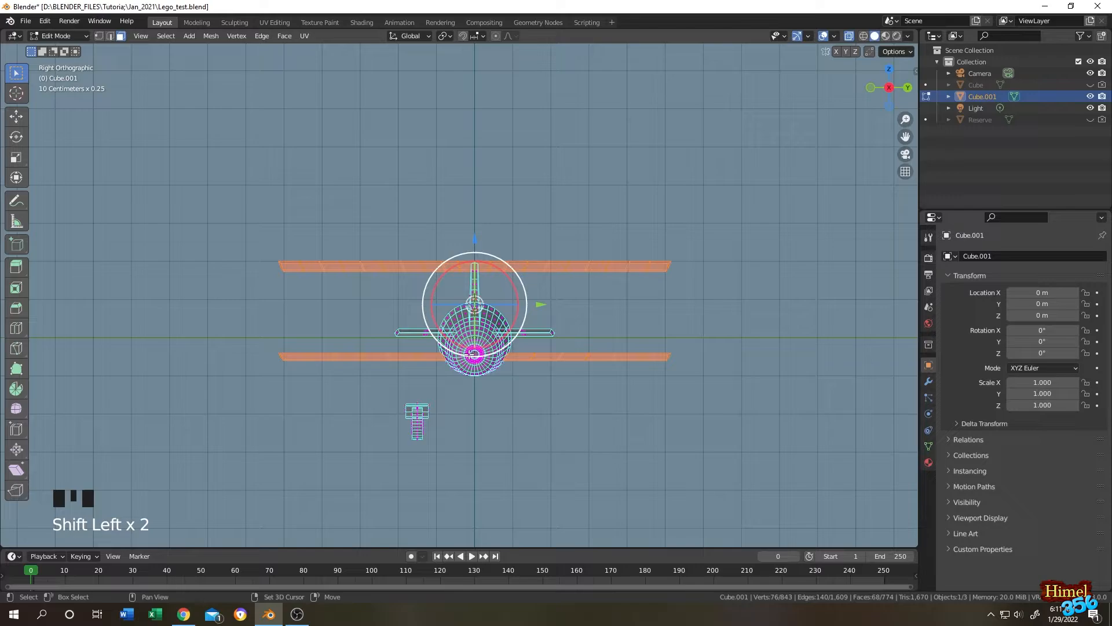
# - Zoom in on the fuselage with both wing meshes selected
pyautogui.scroll(3)
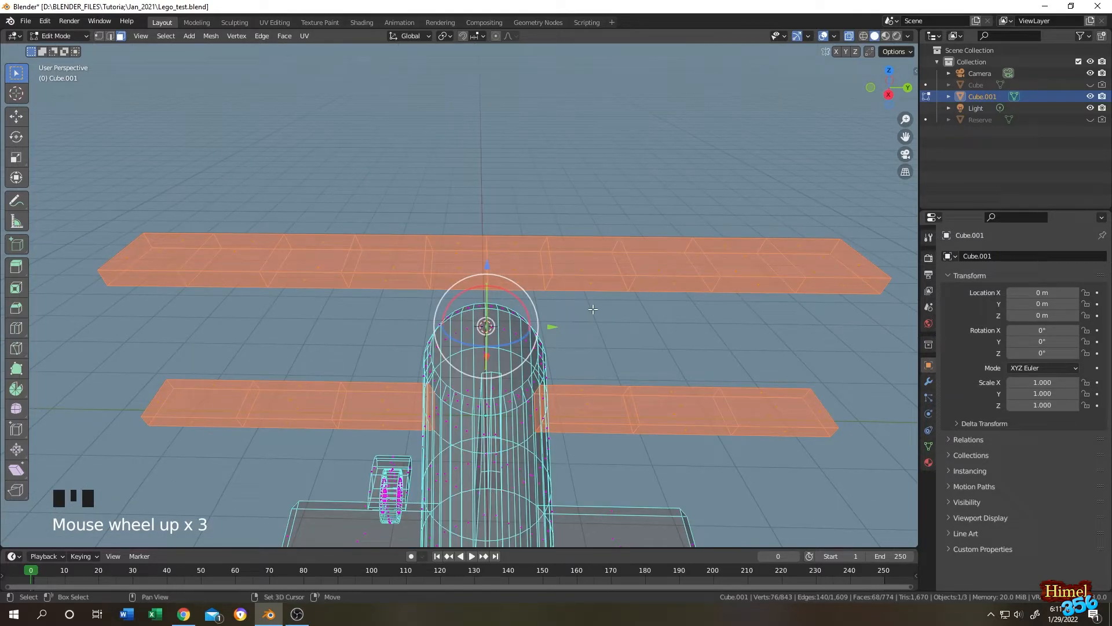